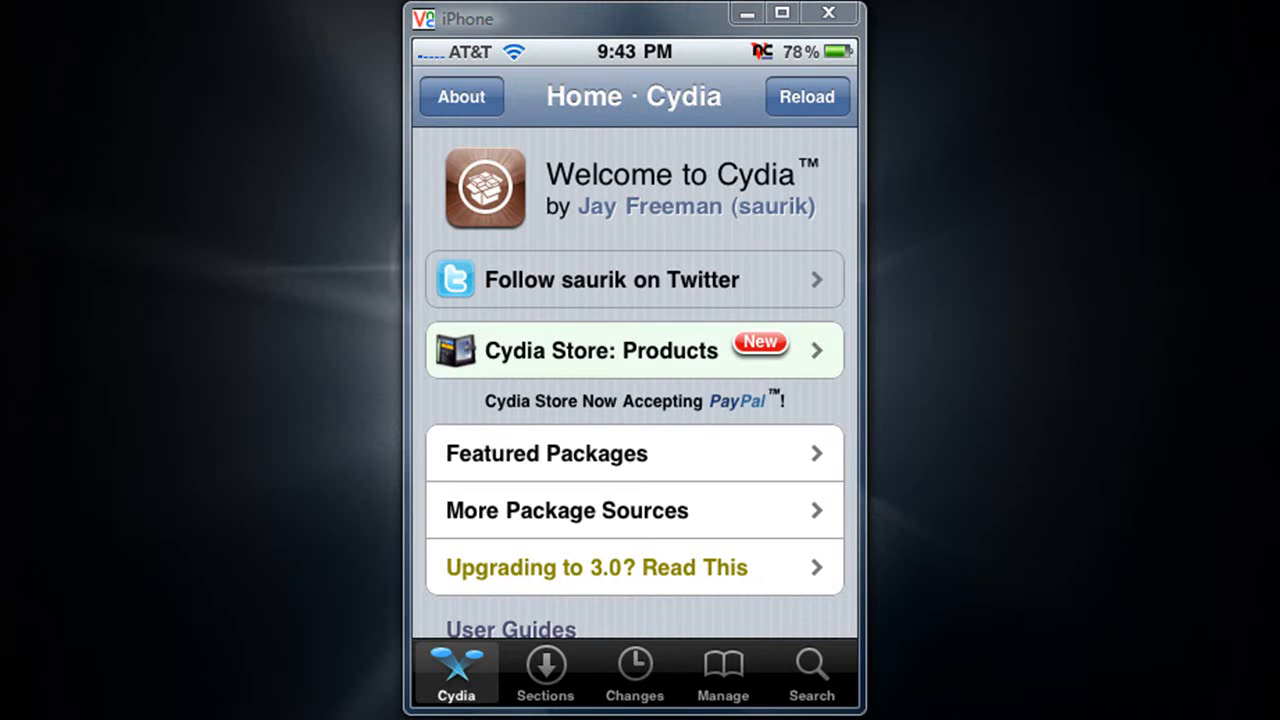
pyautogui.moveTo(1160, 500)
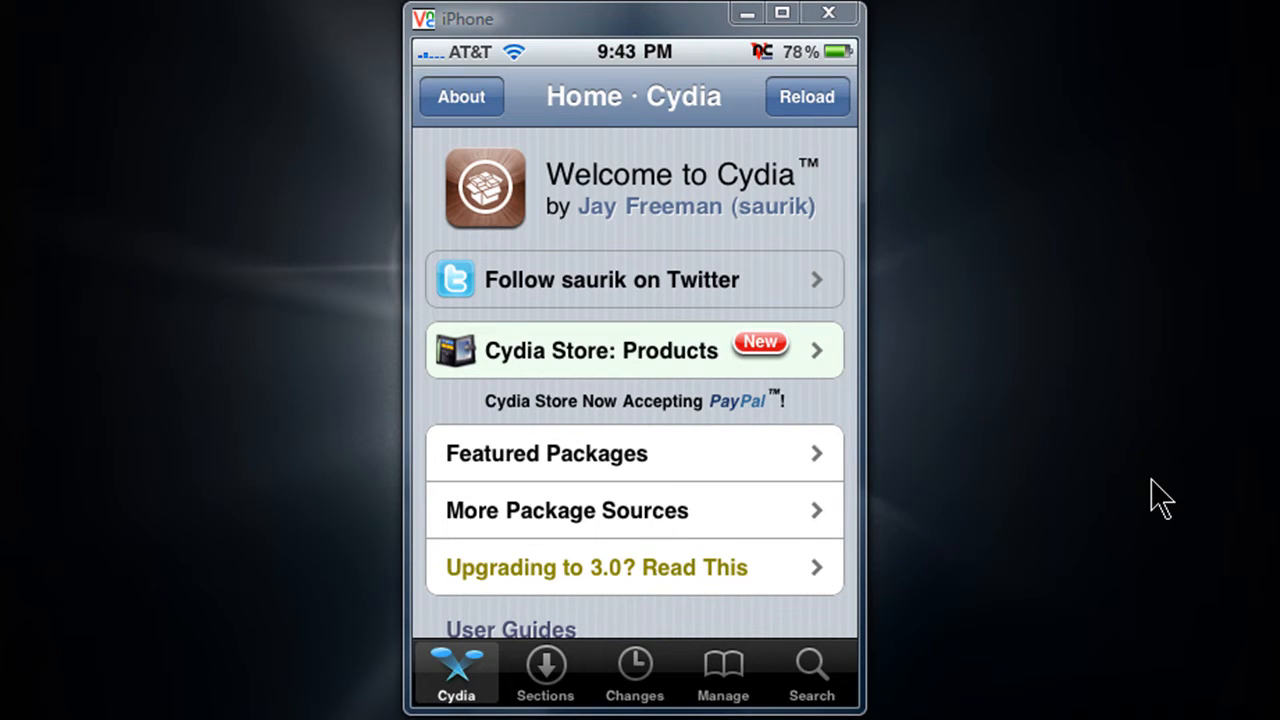
# Search Cydia for 'iphone-', view iPhone-Notes.de's Source, then return to an empty search field.
pyautogui.click(812, 670)
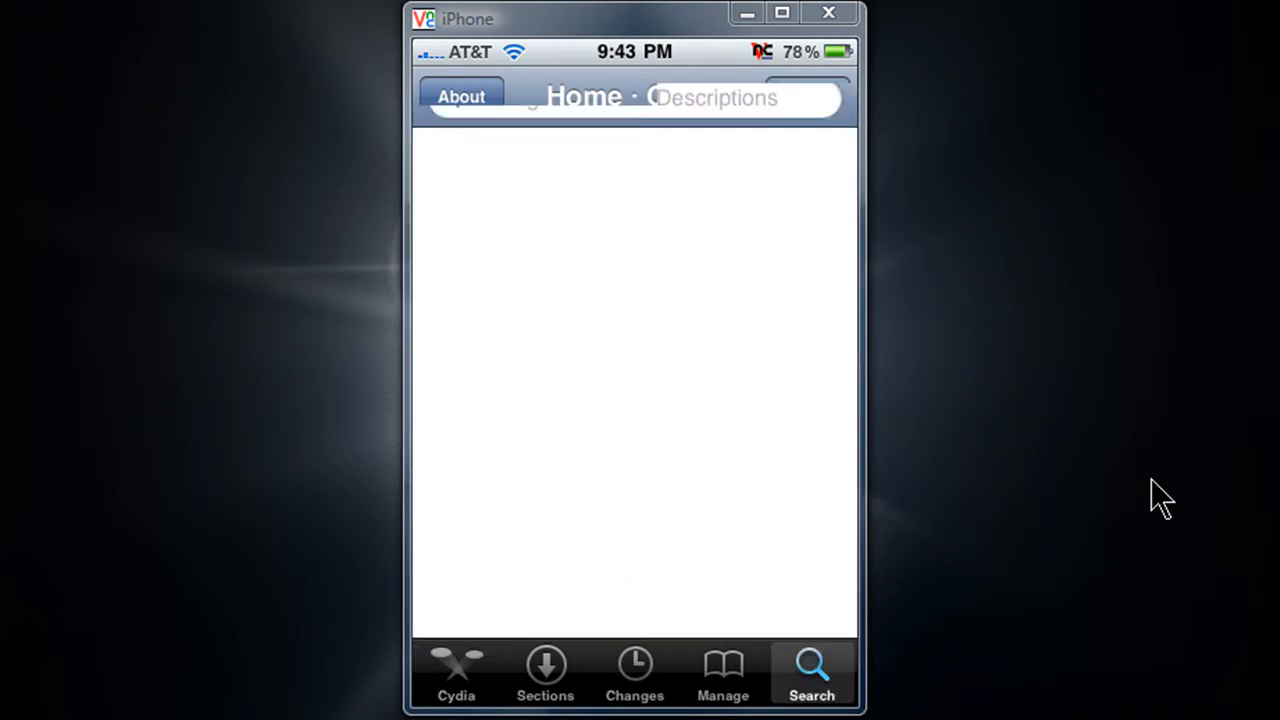
pyautogui.click(634, 96)
pyautogui.write('iphone-')
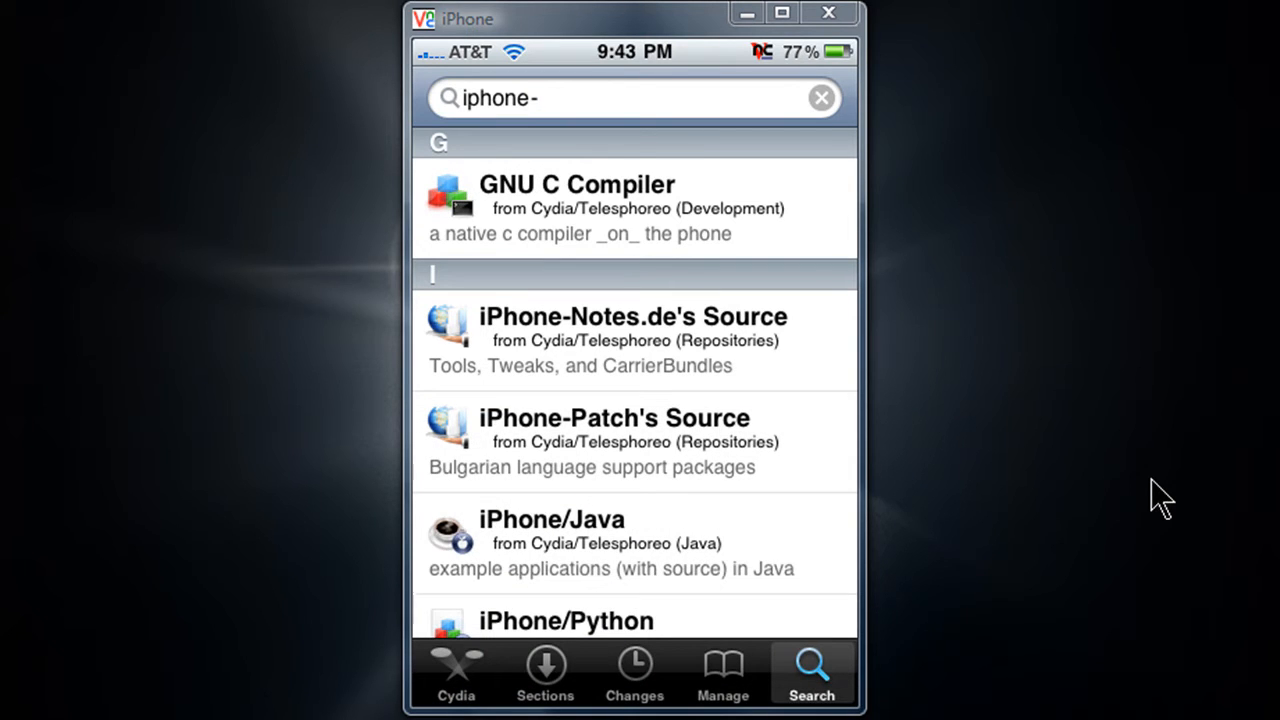
pyautogui.click(632, 340)
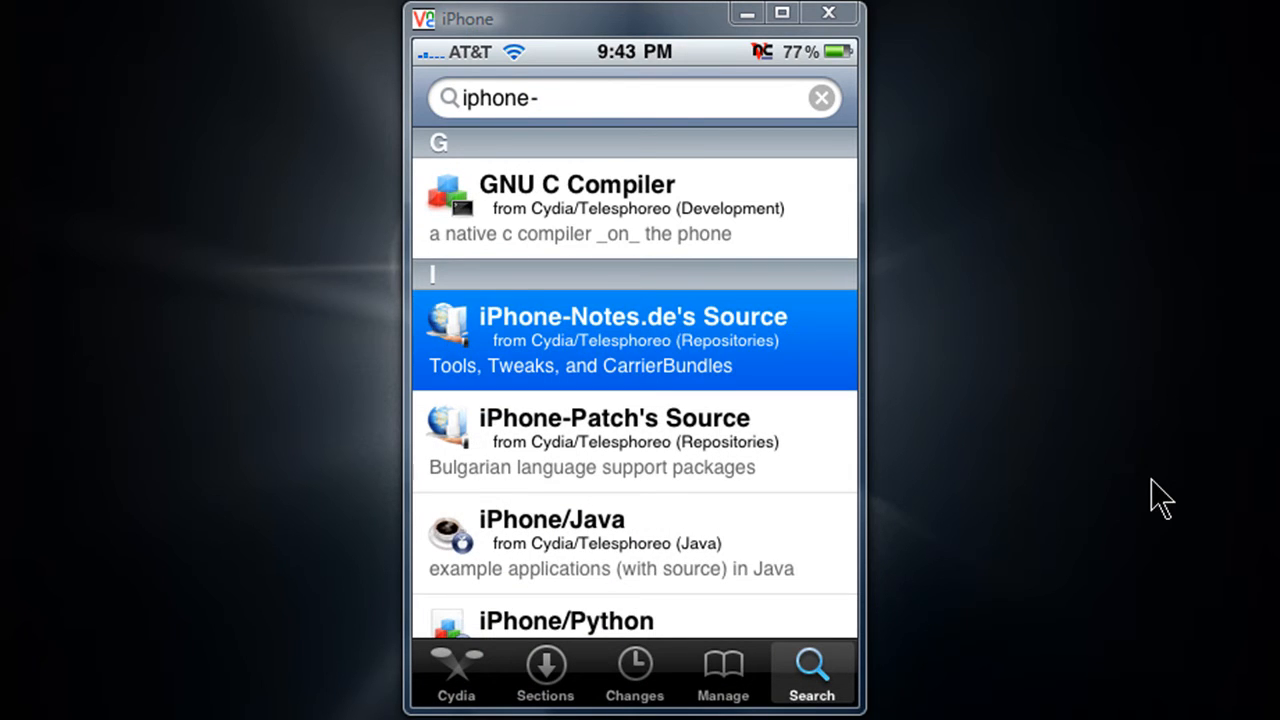
pyautogui.click(632, 338)
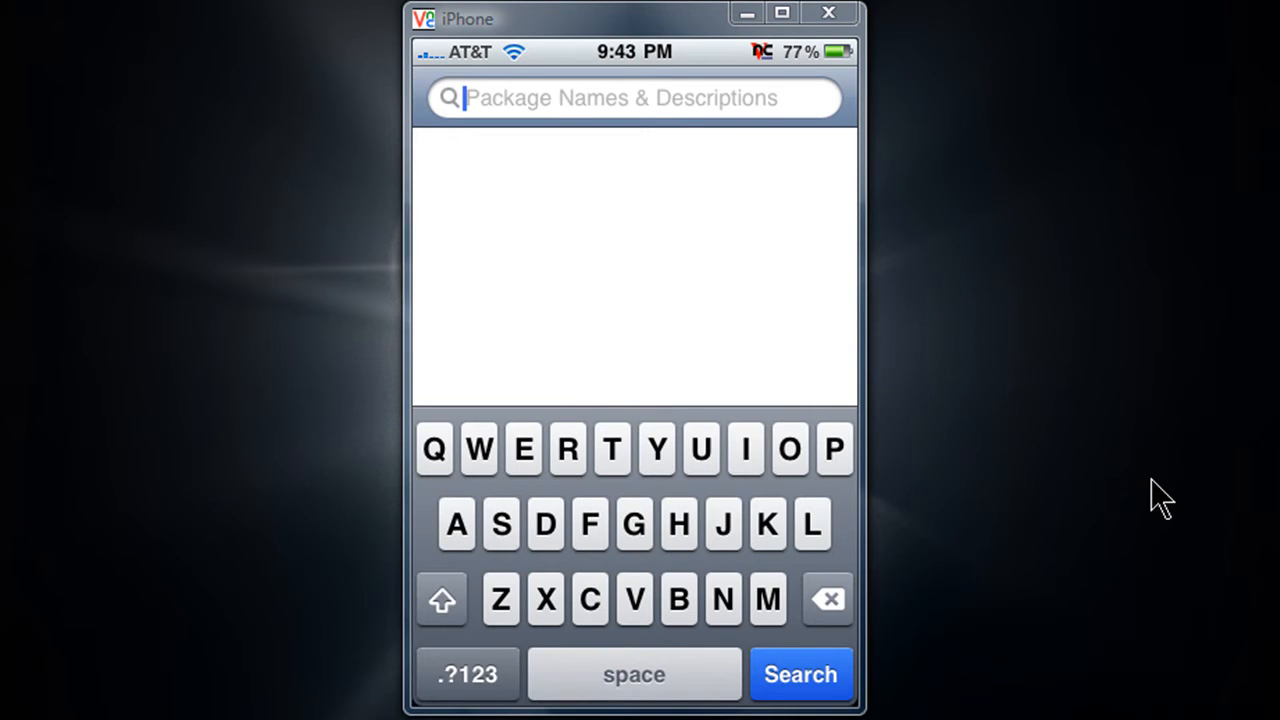
# Search for 'asb' and view the asBattery package details.
pyautogui.write('asb')
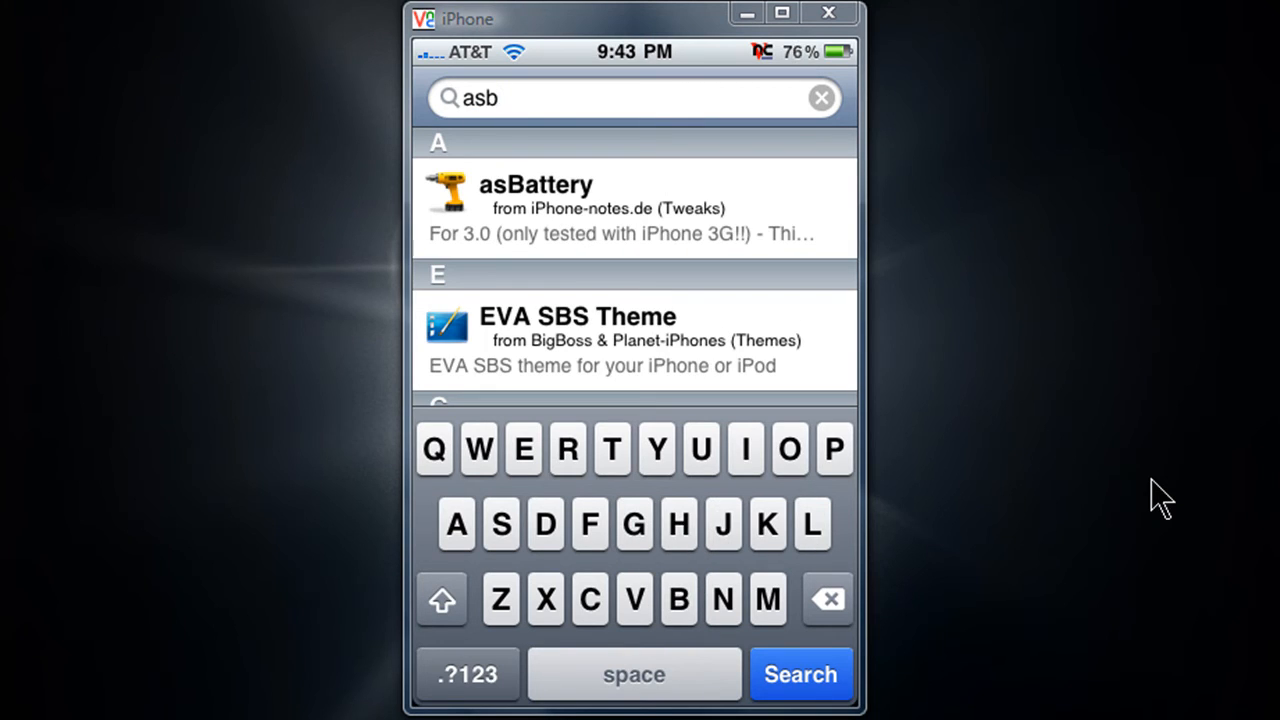
pyautogui.click(536, 200)
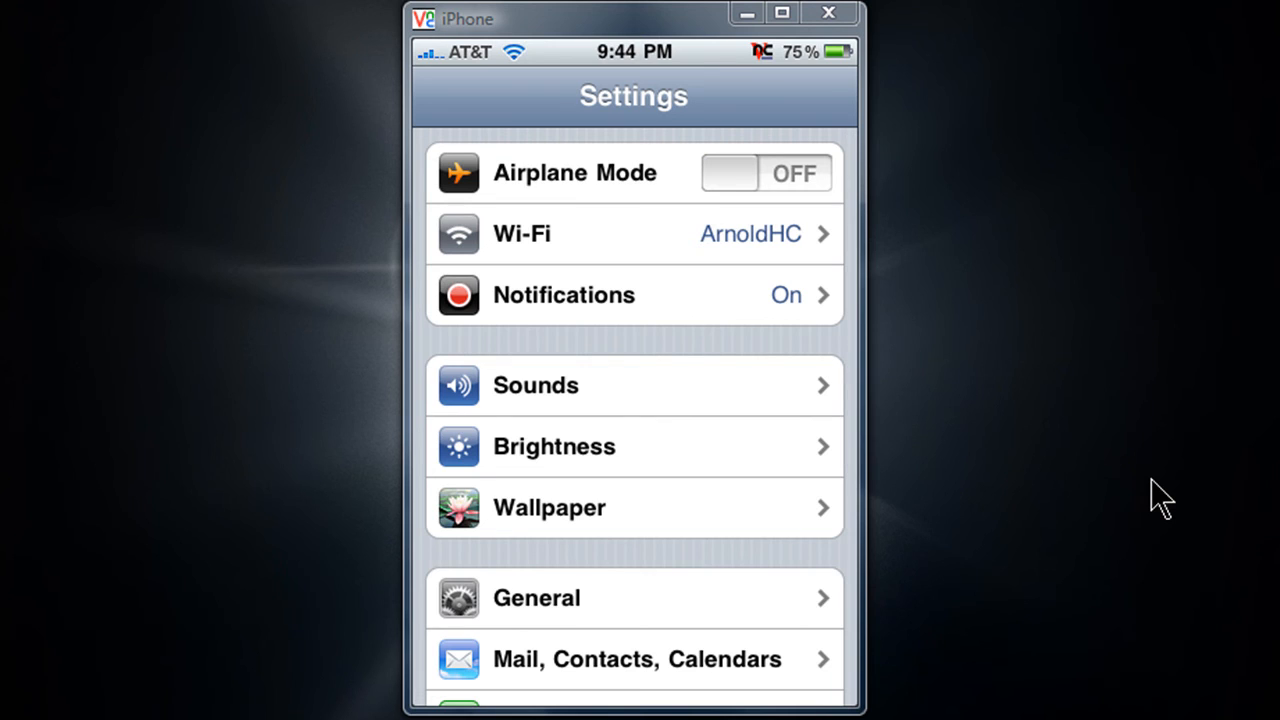
# In General > Usage, toggle Battery Percentage off and back on so it ends switched ON.
pyautogui.click(536, 596)
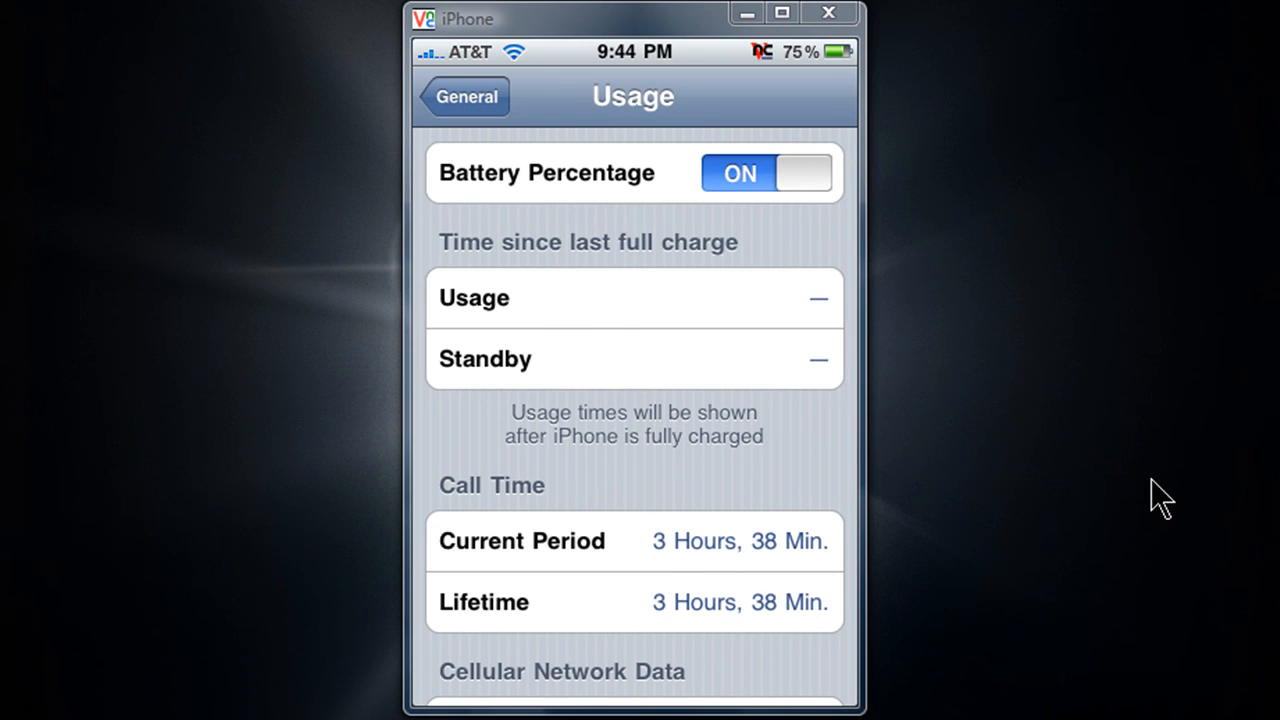
pyautogui.click(764, 172)
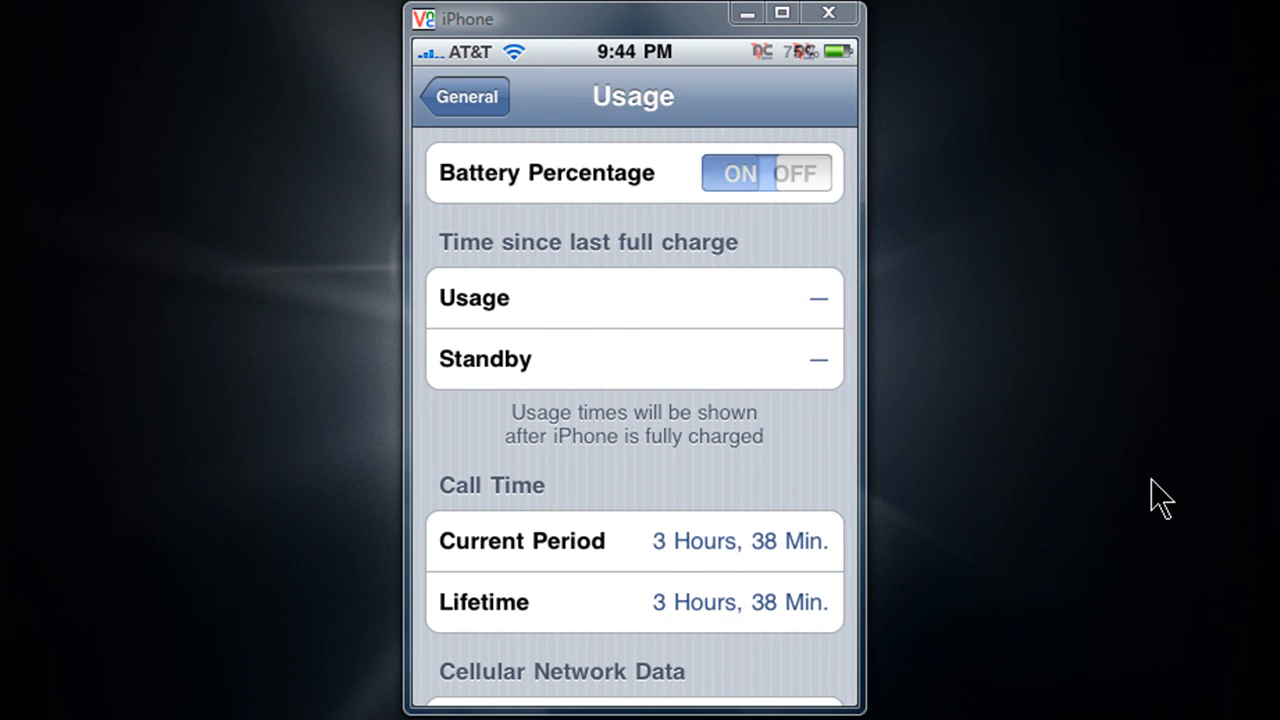
pyautogui.click(764, 172)
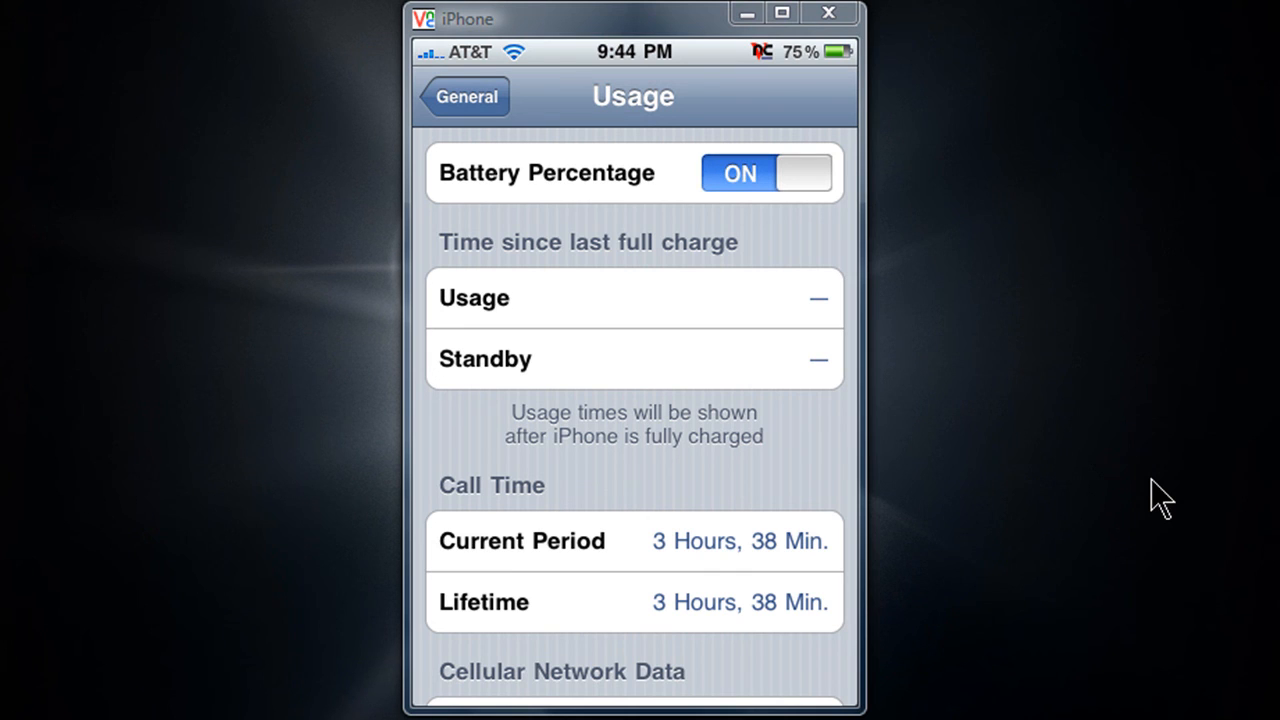